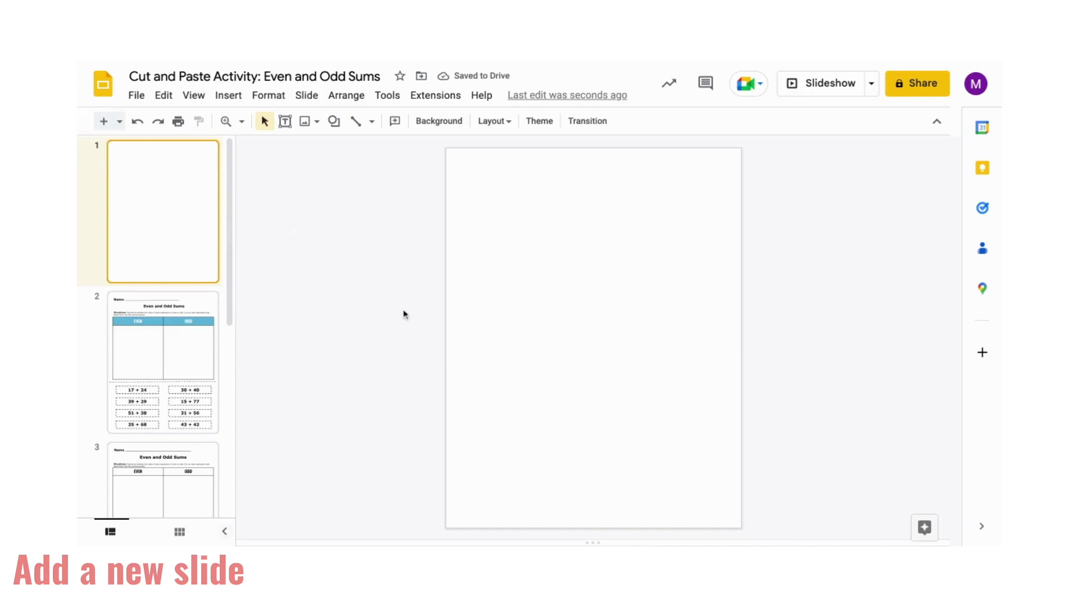
Step: Draw a straight horizontal line across the slide just below its middle
{"action": "left_click", "coordinate": [372, 122]}
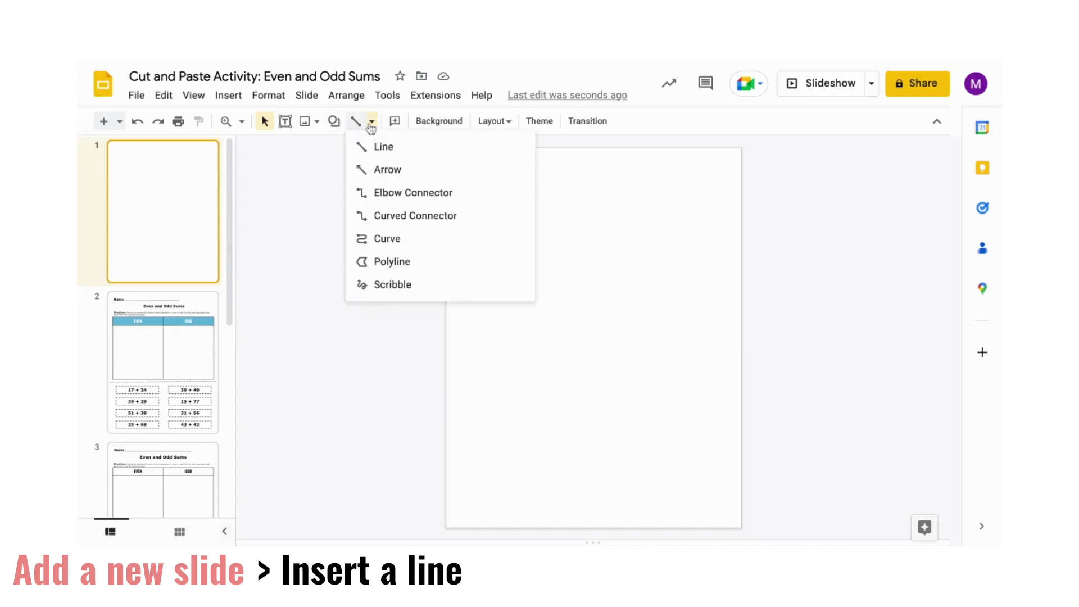
{"action": "left_click", "coordinate": [383, 146]}
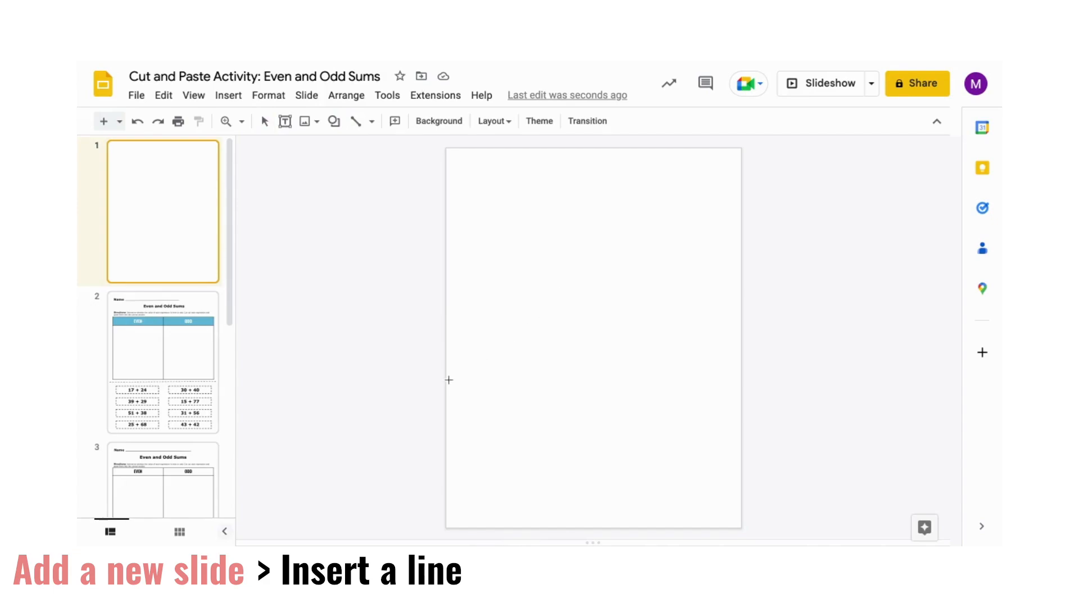
{"action": "left_click_drag", "start_coordinate": [448, 379], "coordinate": [742, 381]}
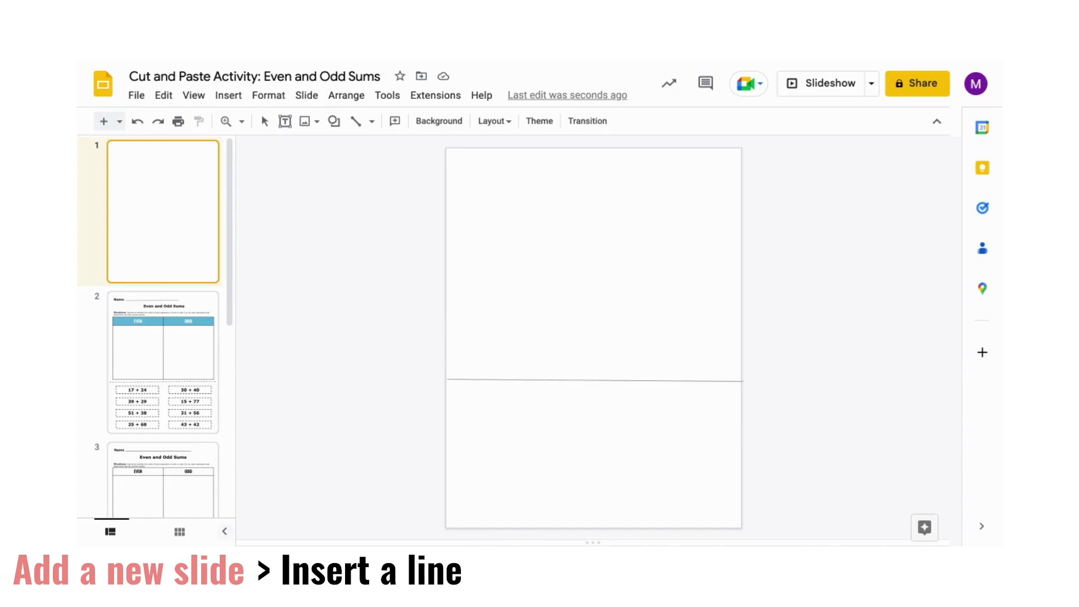
{"action": "left_click_drag", "start_coordinate": [446, 379], "coordinate": [743, 381]}
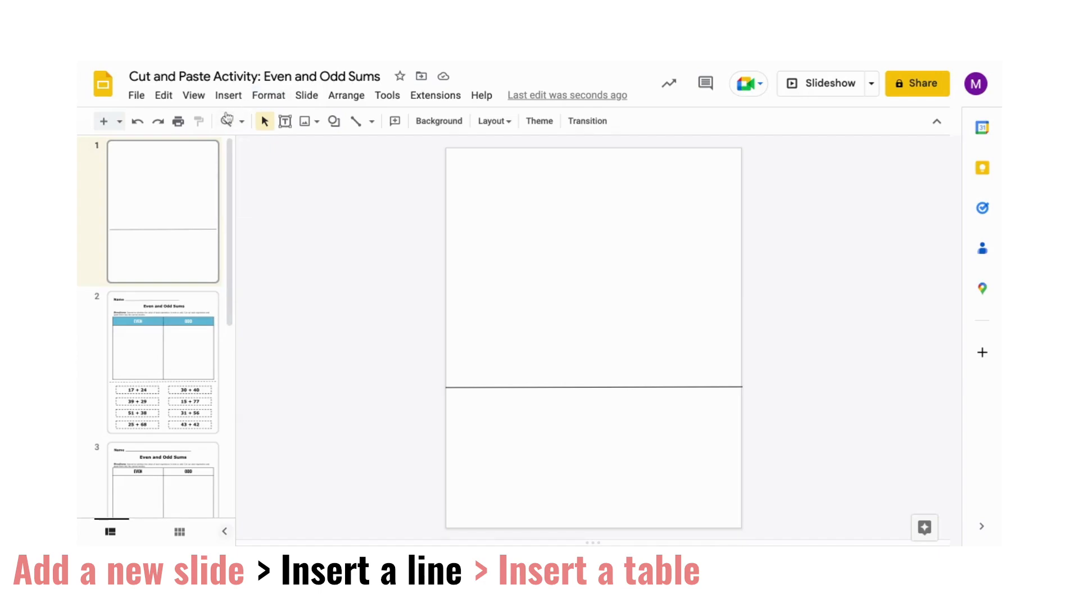
Step: Insert a two-column table from the Insert menu for the EVEN and ODD headings
{"action": "left_click", "coordinate": [228, 95]}
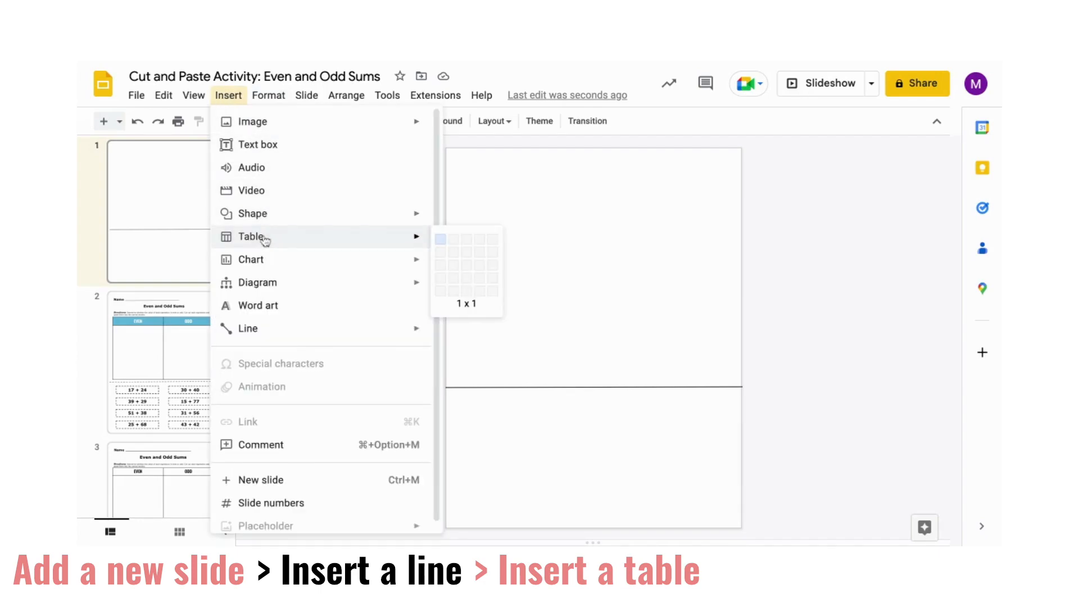
{"action": "left_click", "coordinate": [441, 241]}
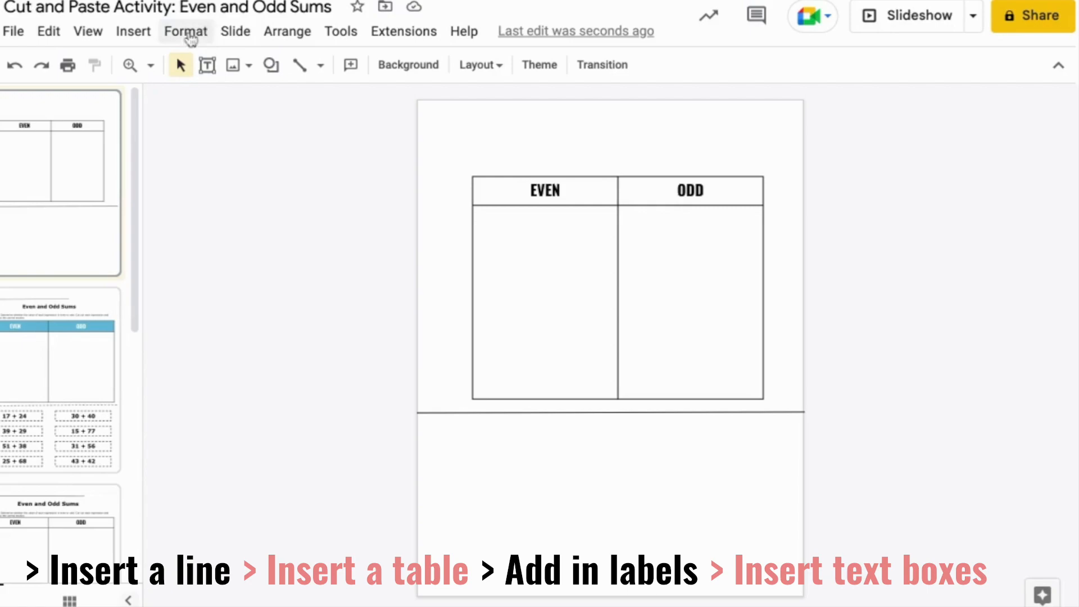
Step: Add a text box below the line reading '17 + 24' in bold Verdana
{"action": "left_click", "coordinate": [133, 31]}
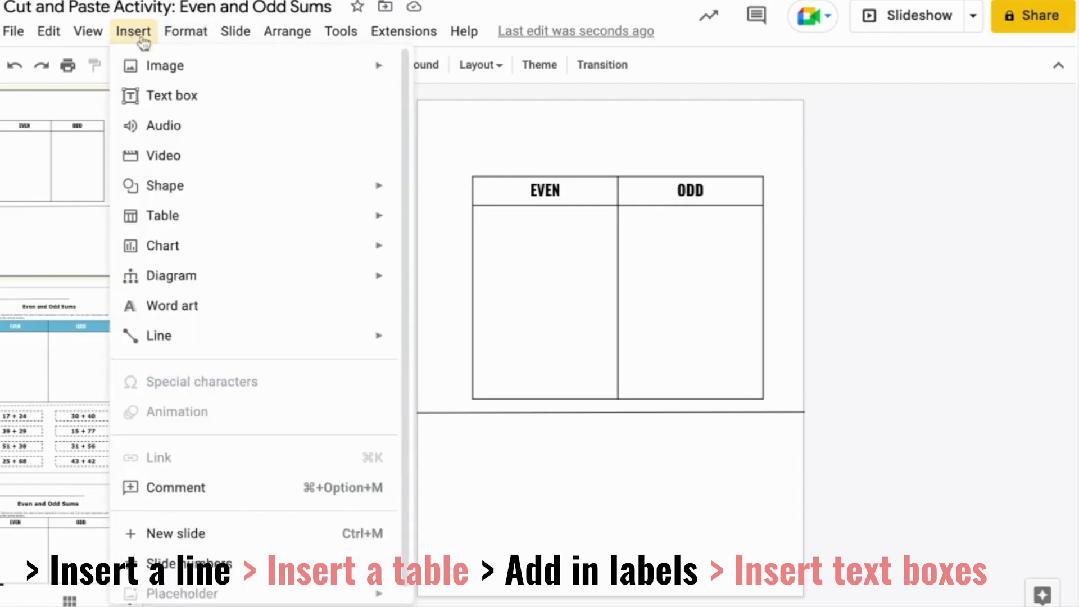
{"action": "left_click", "coordinate": [172, 95]}
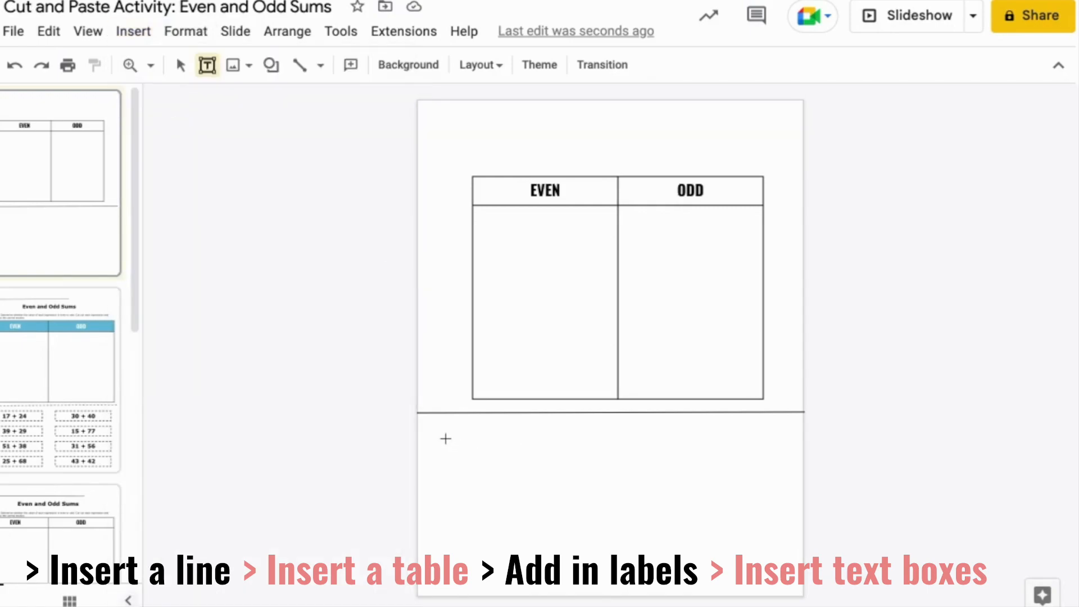
{"action": "left_click_drag", "start_coordinate": [455, 439], "coordinate": [580, 475]}
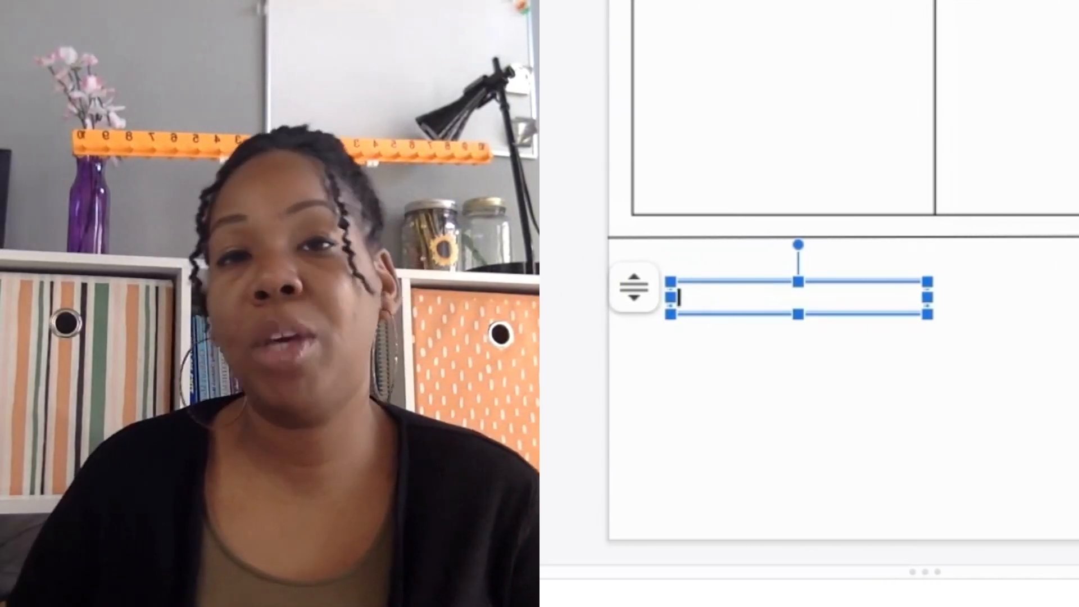
{"action": "type", "text": "17 + 24"}
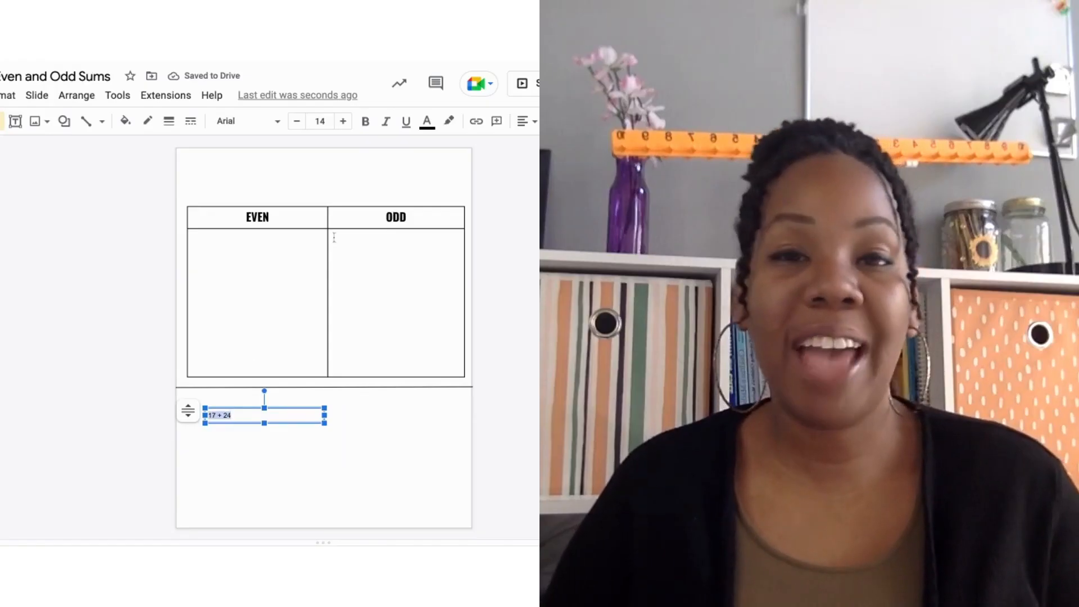
{"action": "left_click", "coordinate": [365, 121]}
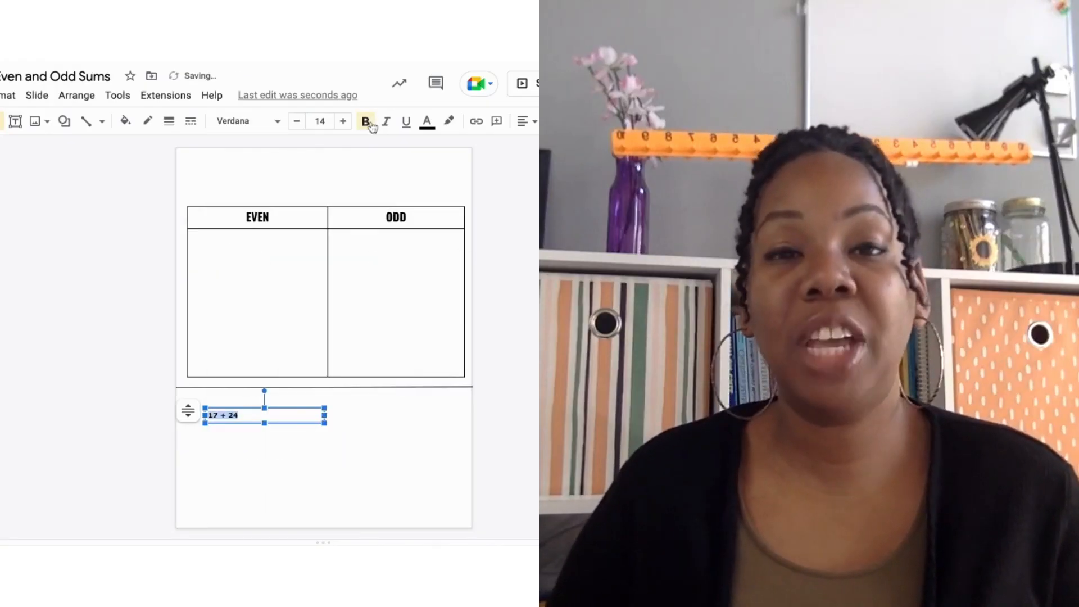
{"action": "left_click", "coordinate": [343, 122]}
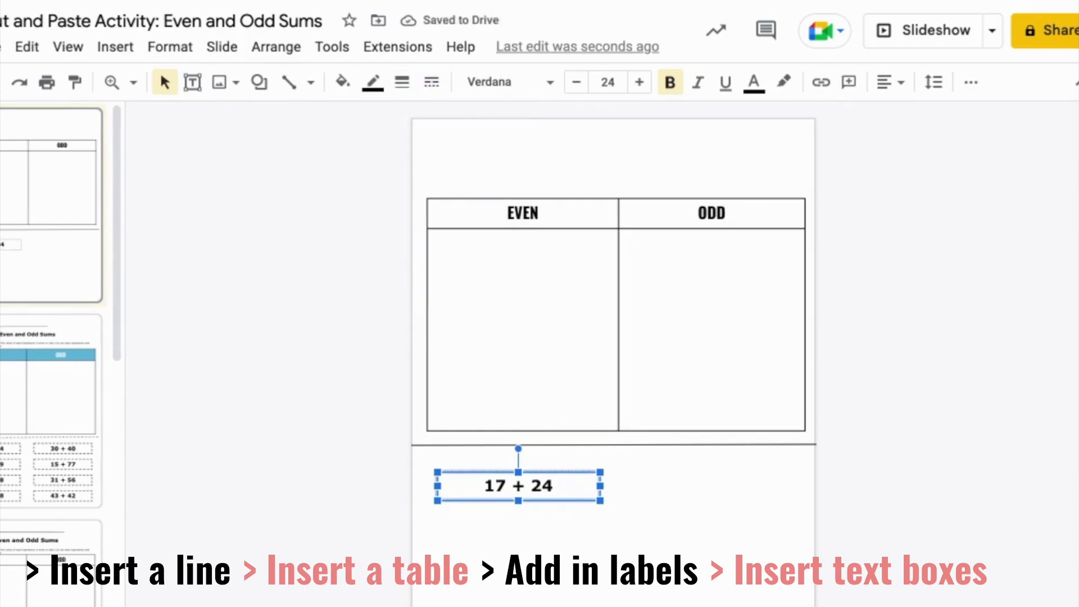
{"action": "mouse_move", "coordinate": [402, 82]}
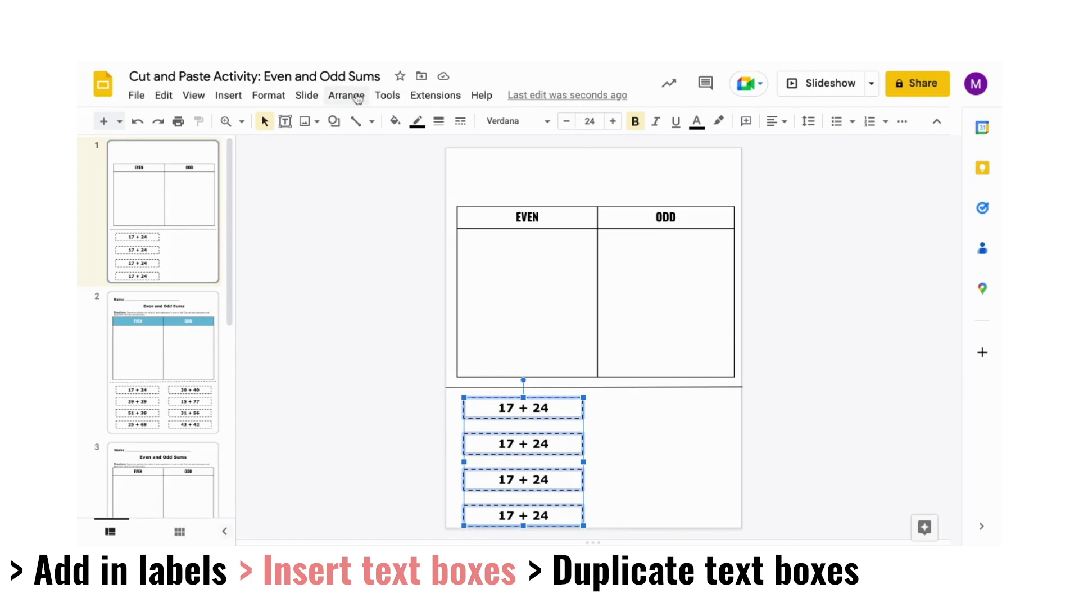
Step: Distribute the four stacked slips vertically so they are evenly spaced
{"action": "left_click", "coordinate": [346, 95]}
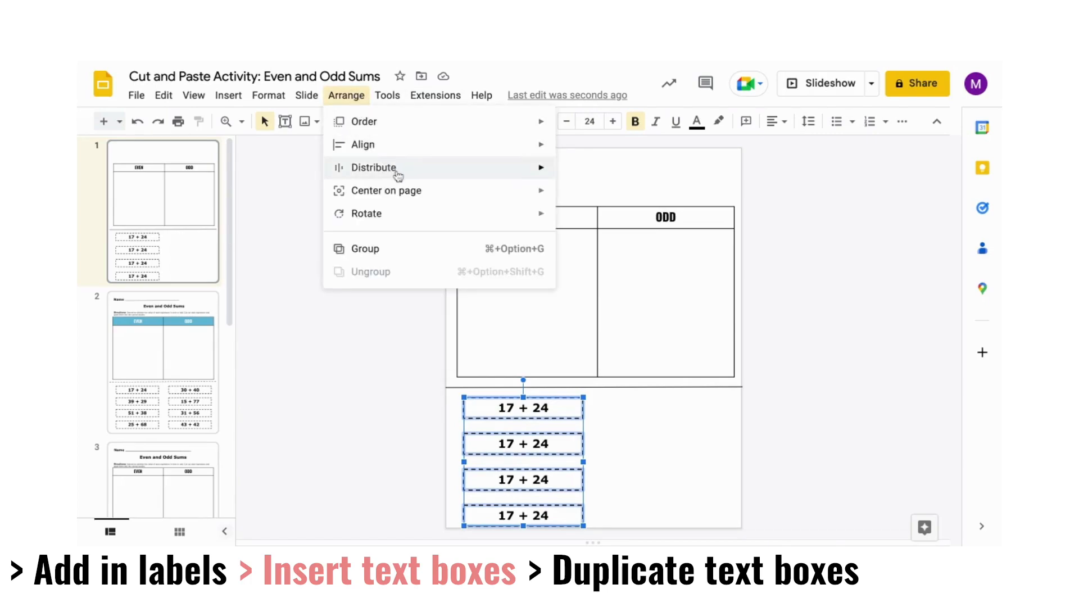
{"action": "mouse_move", "coordinate": [373, 168]}
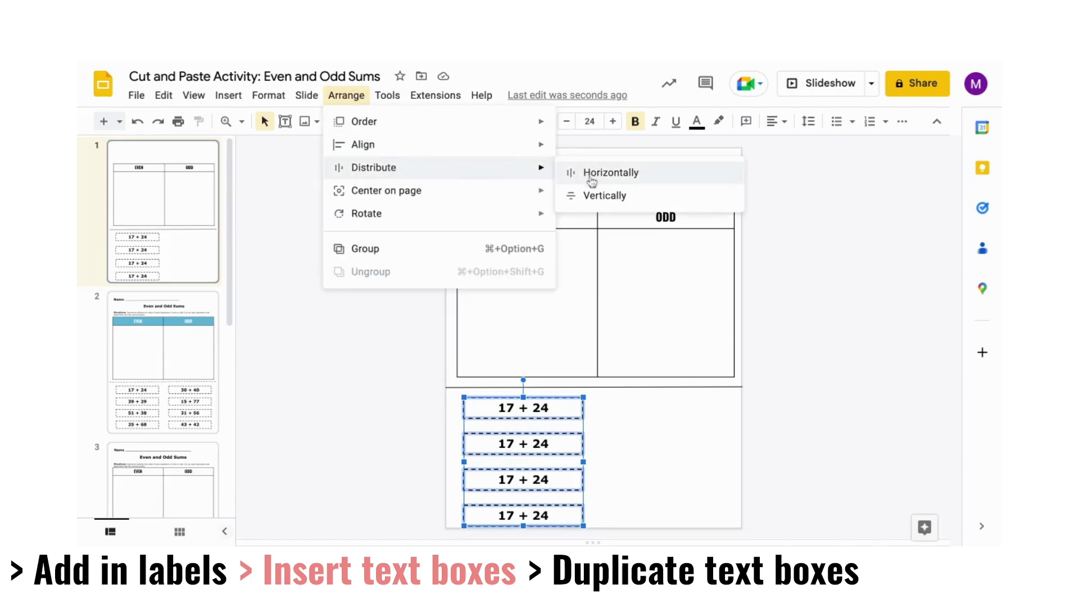
{"action": "left_click", "coordinate": [611, 172]}
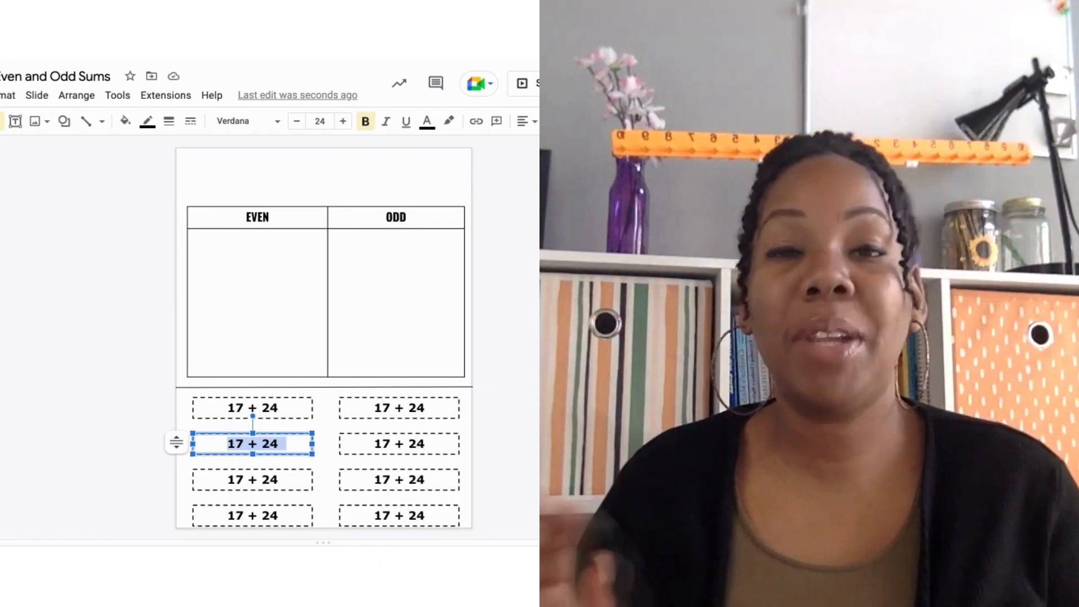
Step: Type '39 +' to start the second slip's new sum
{"action": "type", "text": "39 +"}
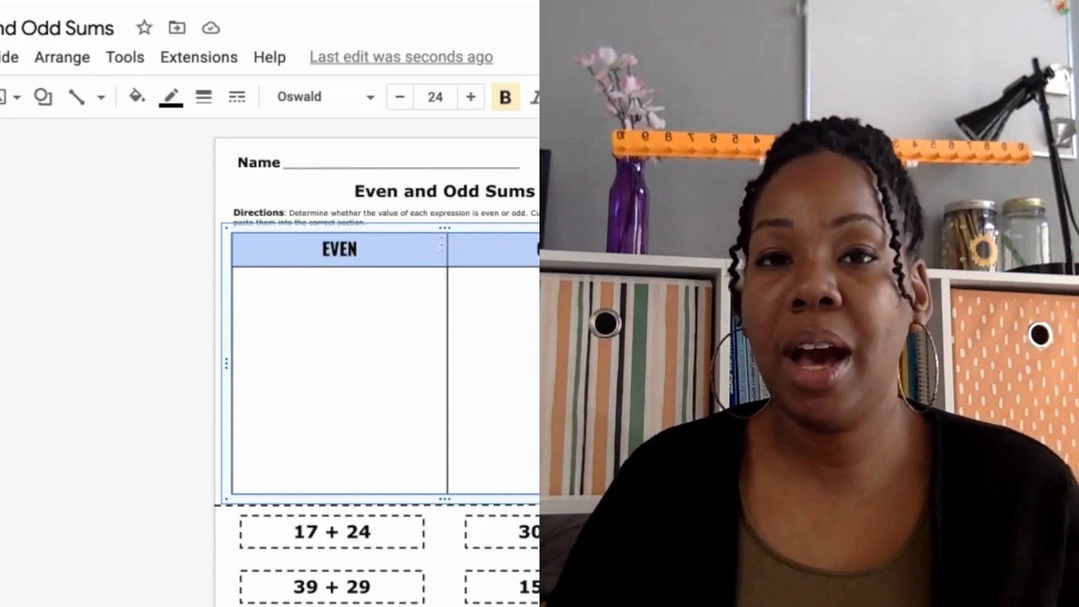
{"action": "mouse_move", "coordinate": [136, 96]}
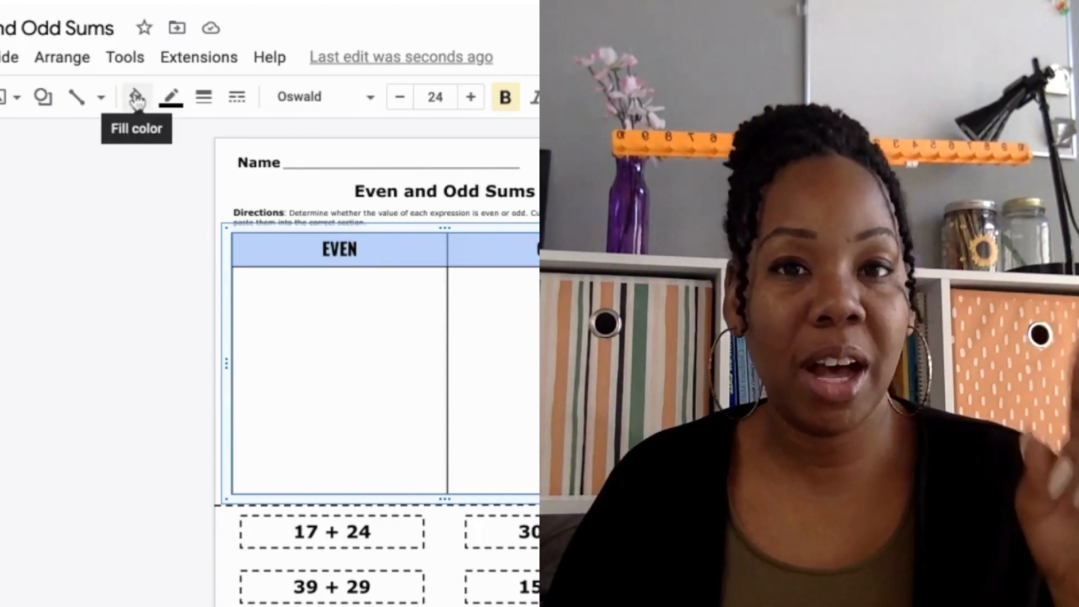
Step: Fill the EVEN/ODD header row blue and make the heading text white
{"action": "left_click", "coordinate": [133, 96]}
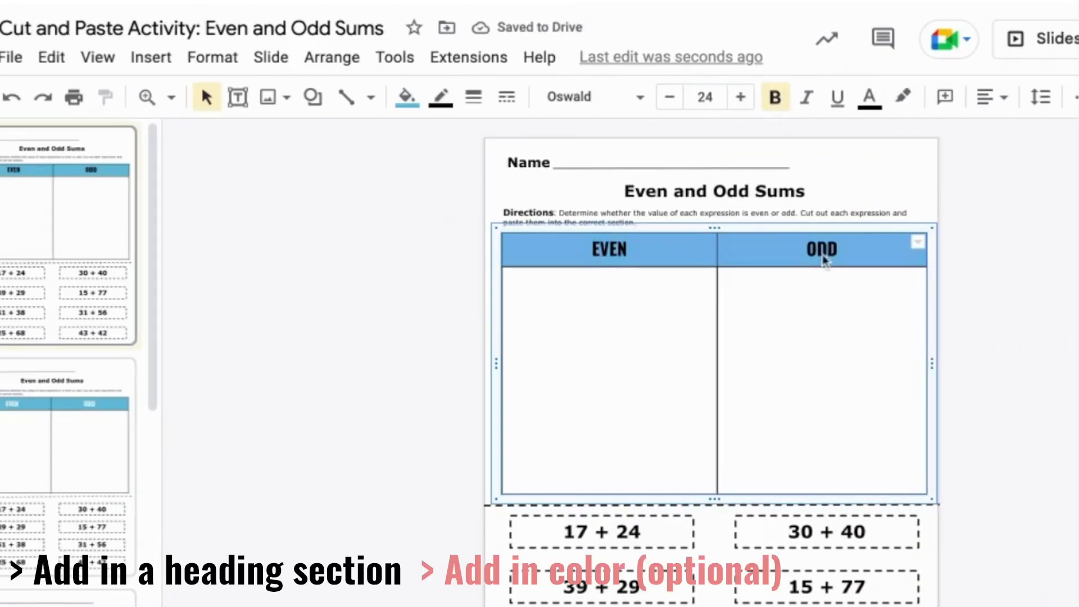
{"action": "left_click", "coordinate": [869, 96]}
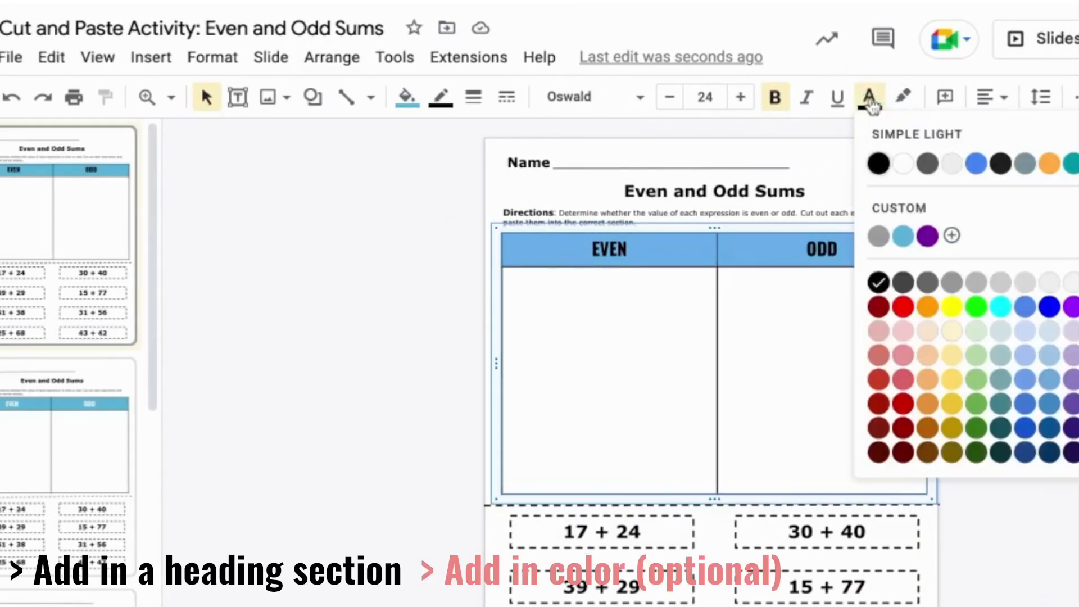
{"action": "left_click", "coordinate": [878, 163]}
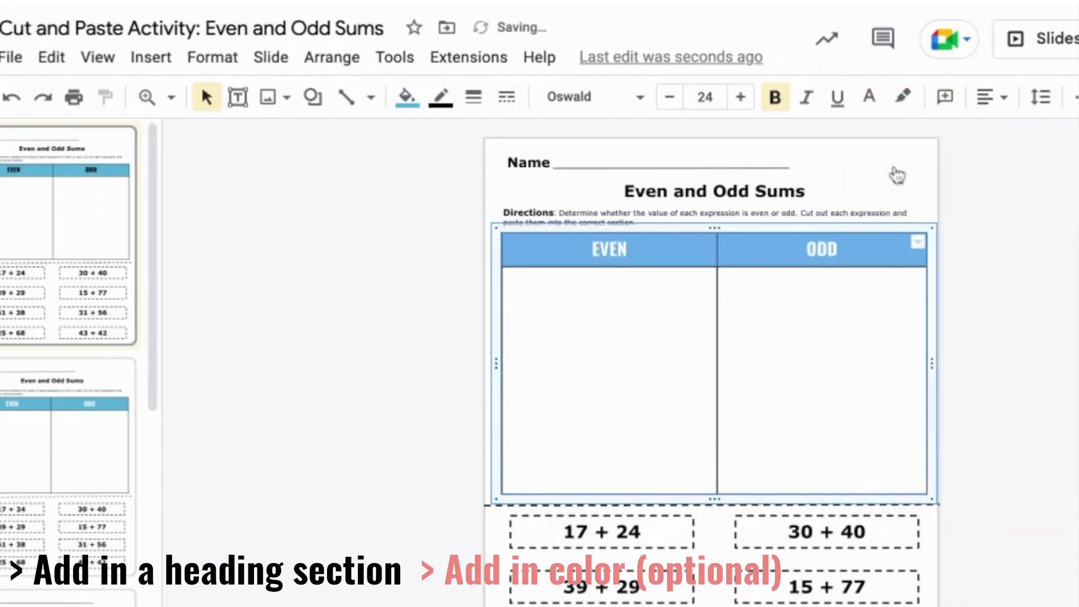